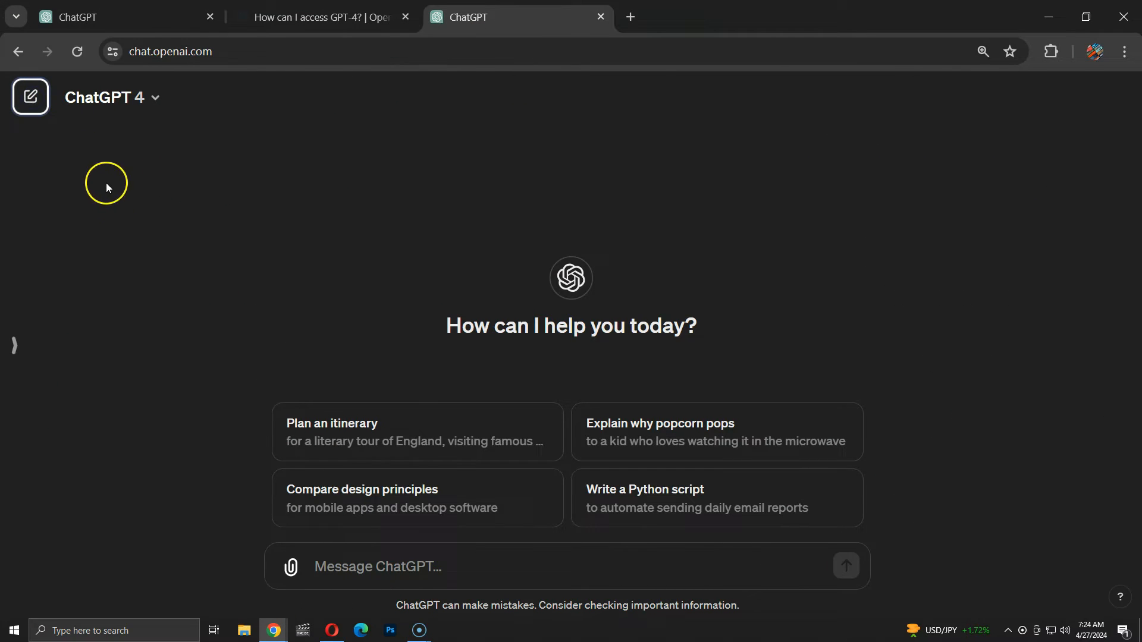
Step: Send 'check for grammer and spelling' plus the paragraph and get the corrected version
click(111, 97)
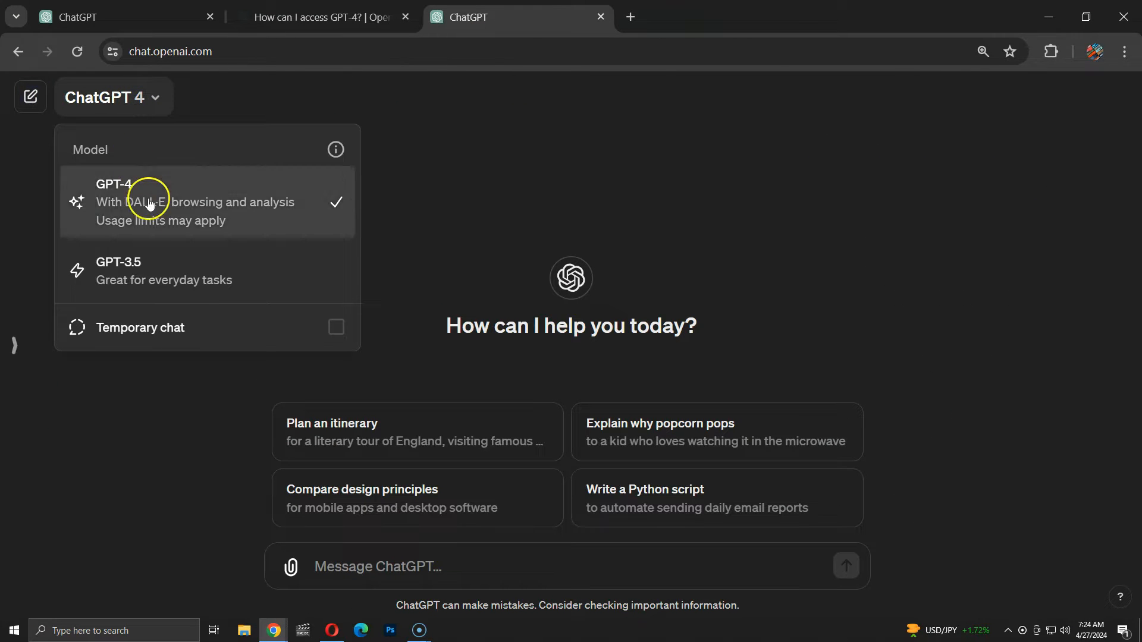
mouse_move(224, 336)
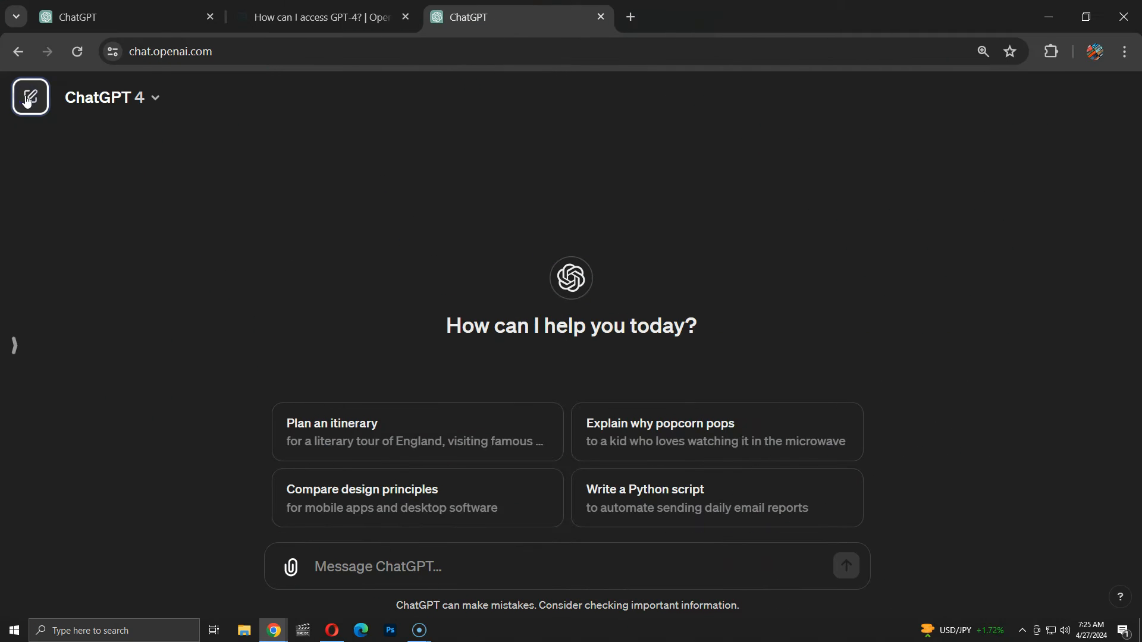
click(113, 97)
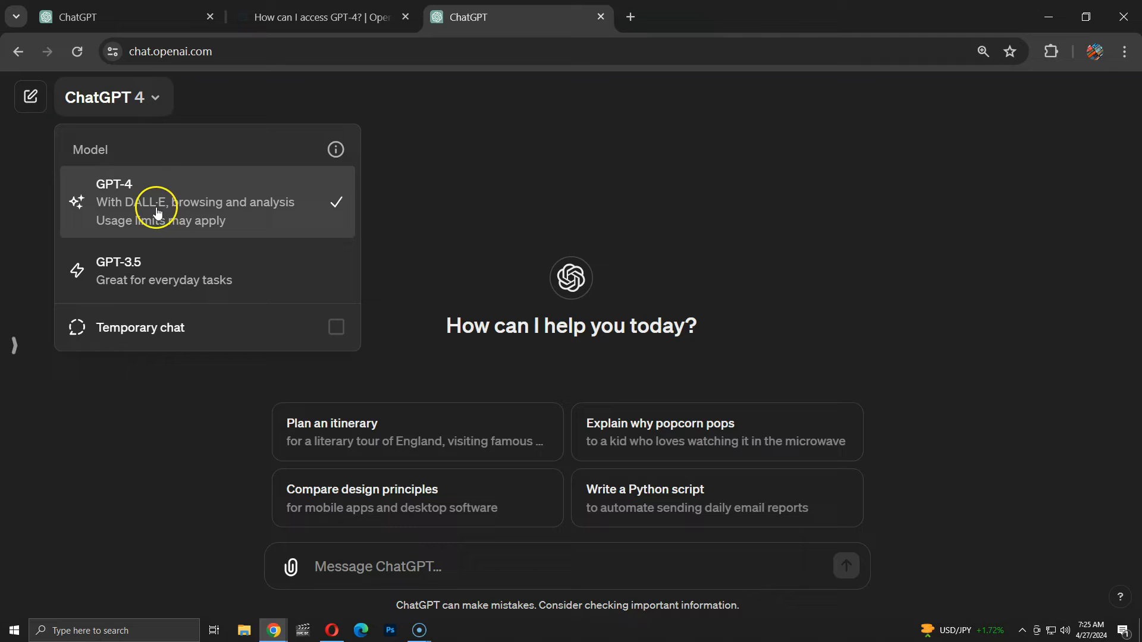
click(157, 208)
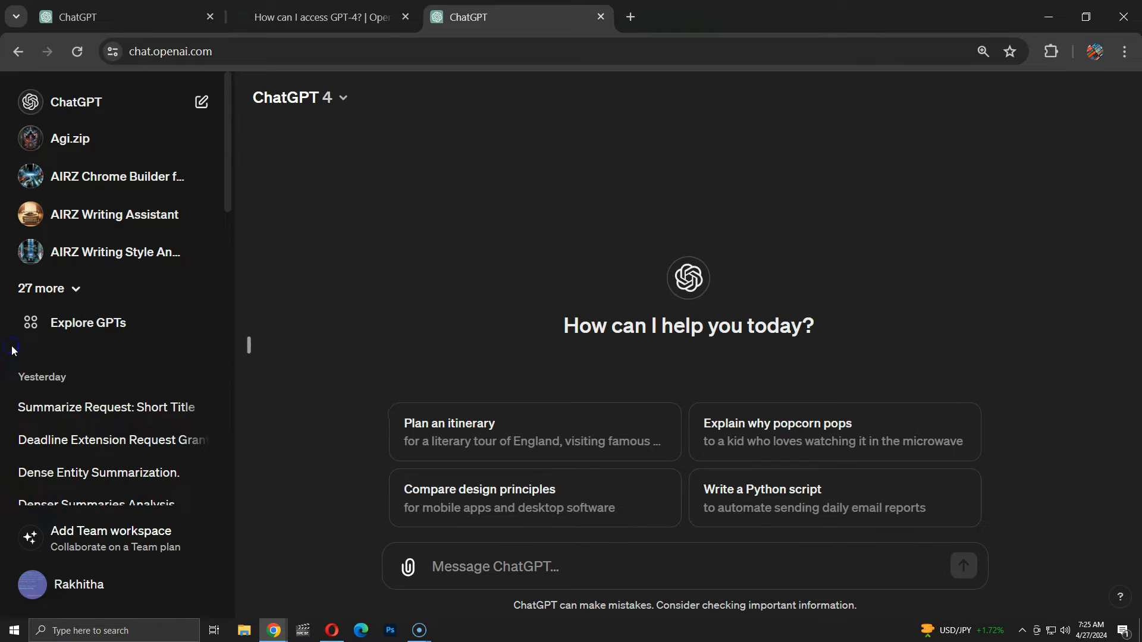
mouse_move(172, 331)
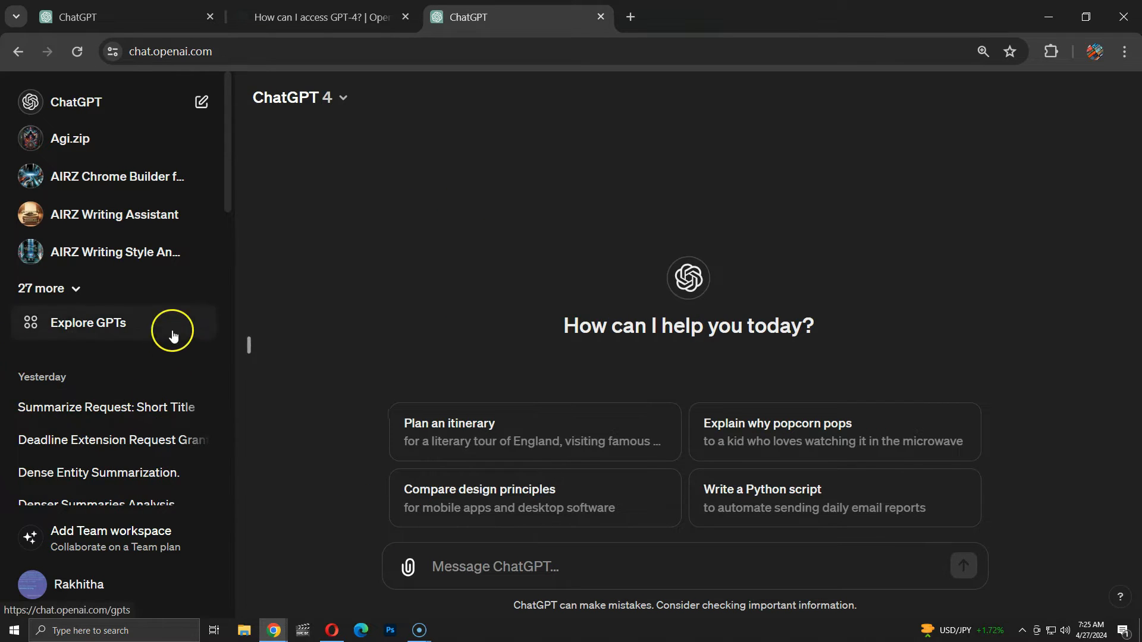
text(check fo)
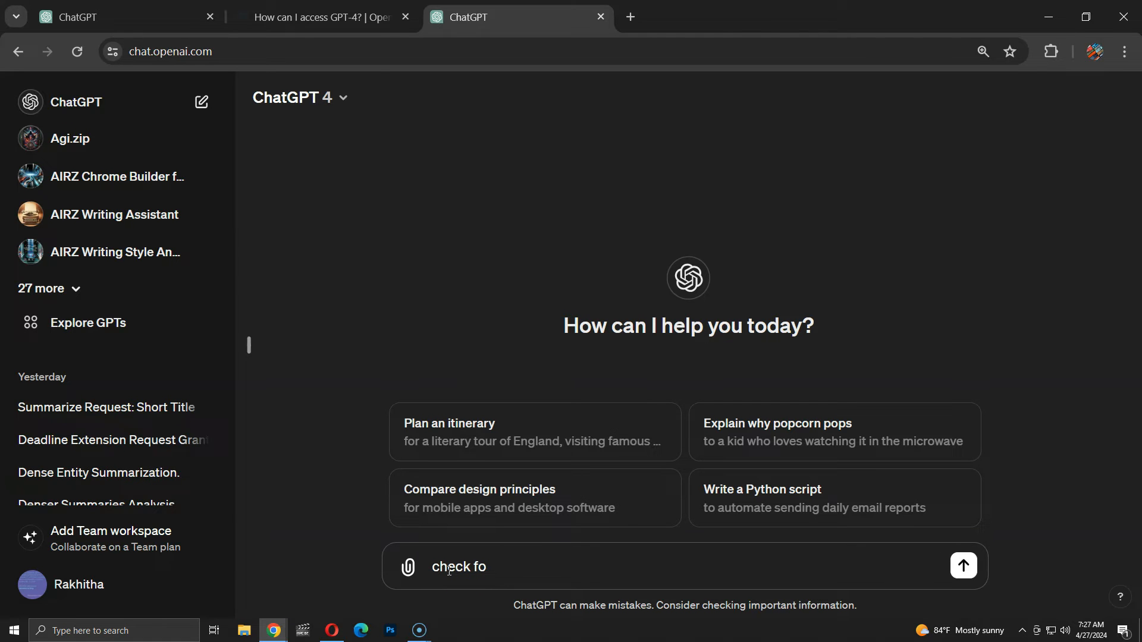
text(r grammer and spelli)
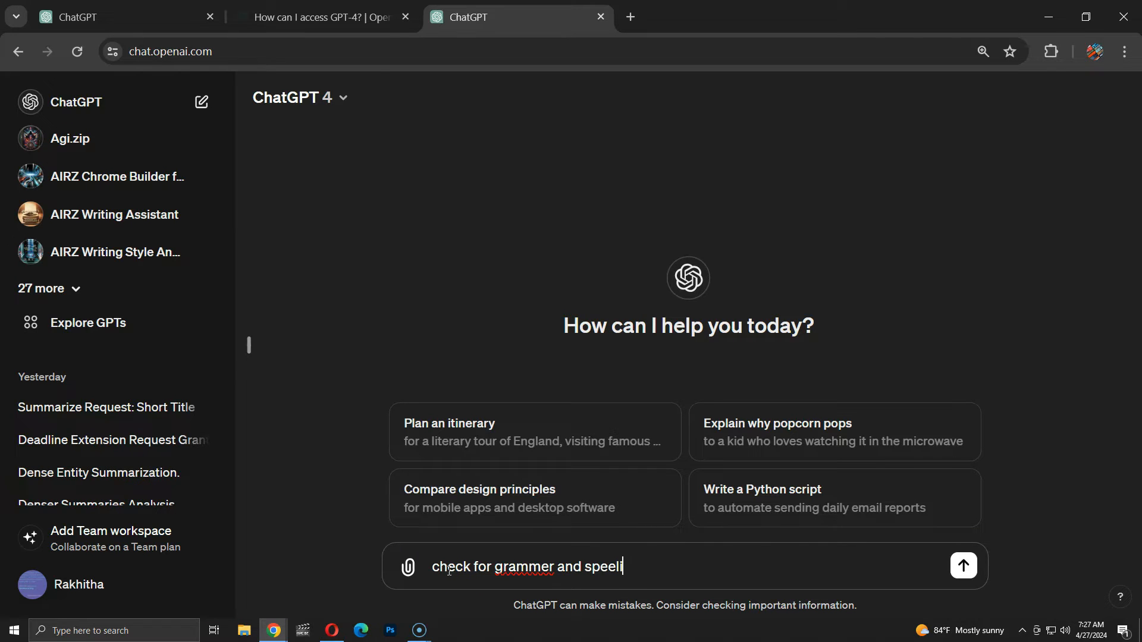
click(964, 566)
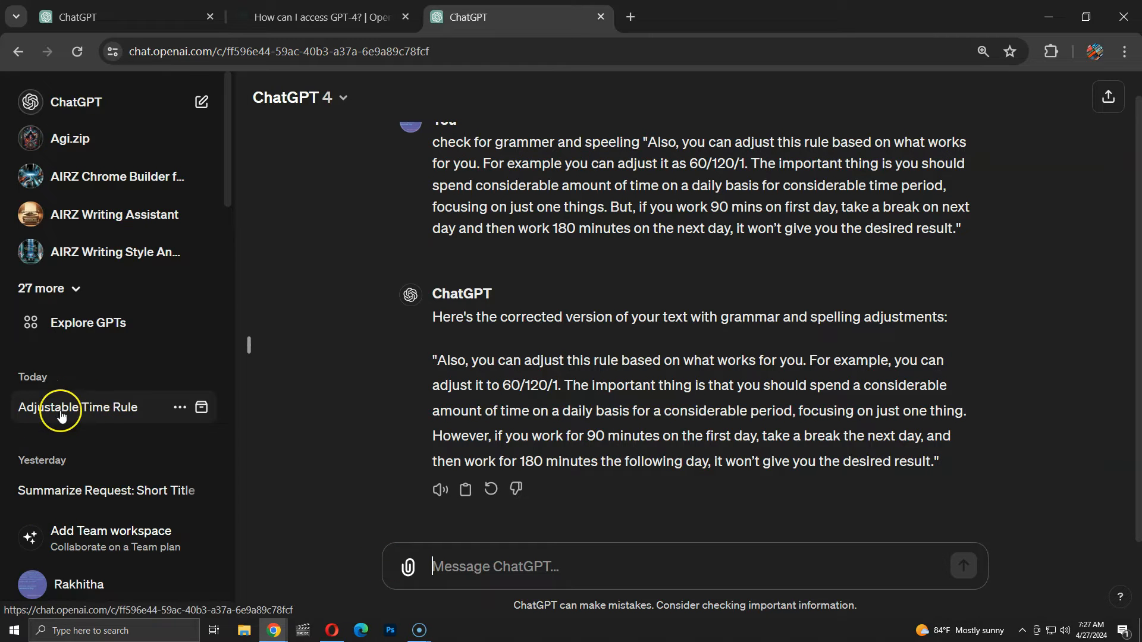
mouse_move(62, 416)
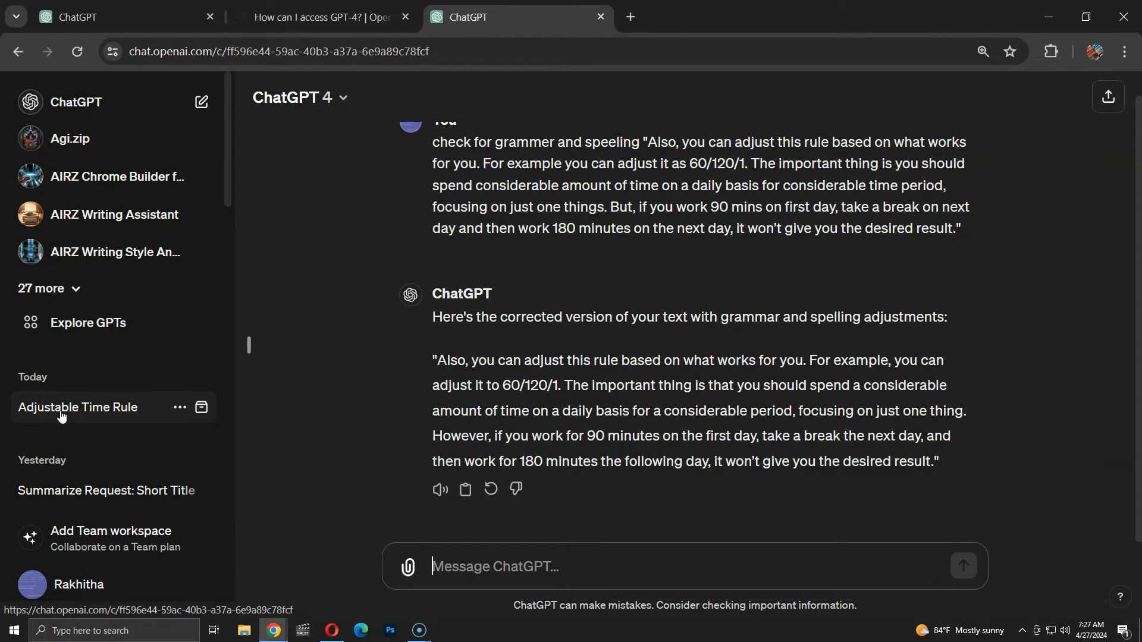
Step: Ask 'what is the capital of australia' in a new chat and get Canberra
click(201, 102)
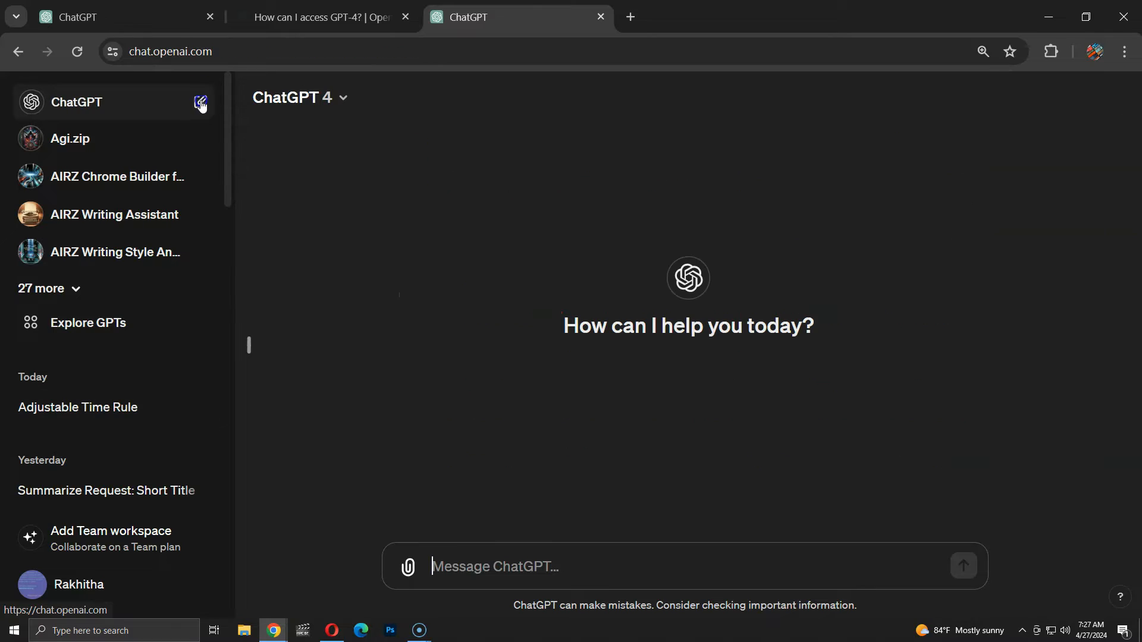
text(w)
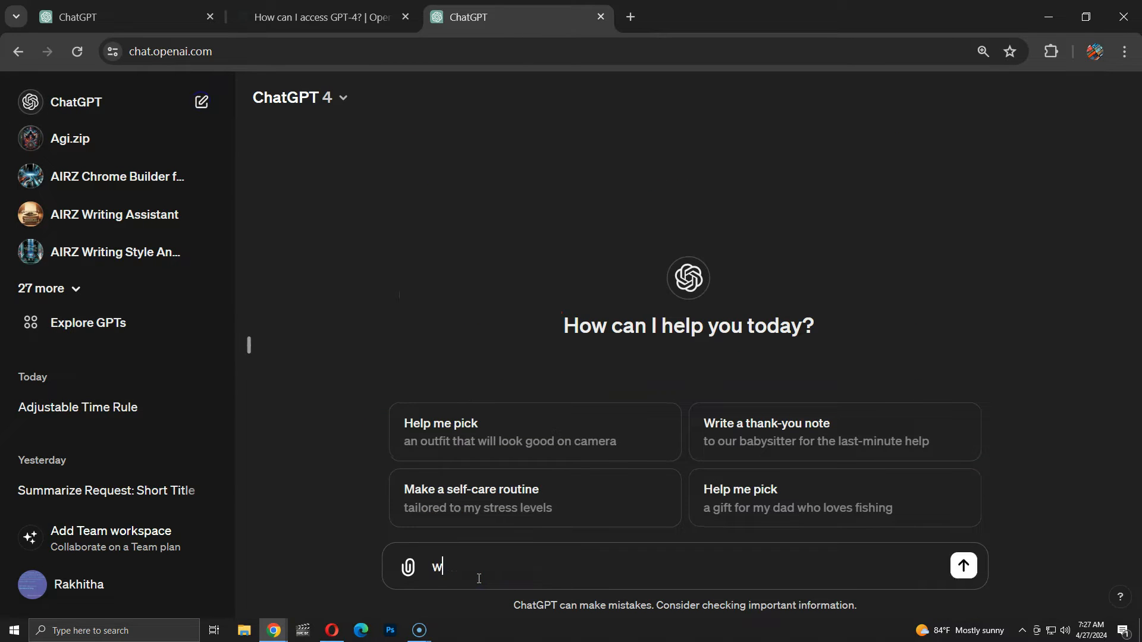
text(hat is the c)
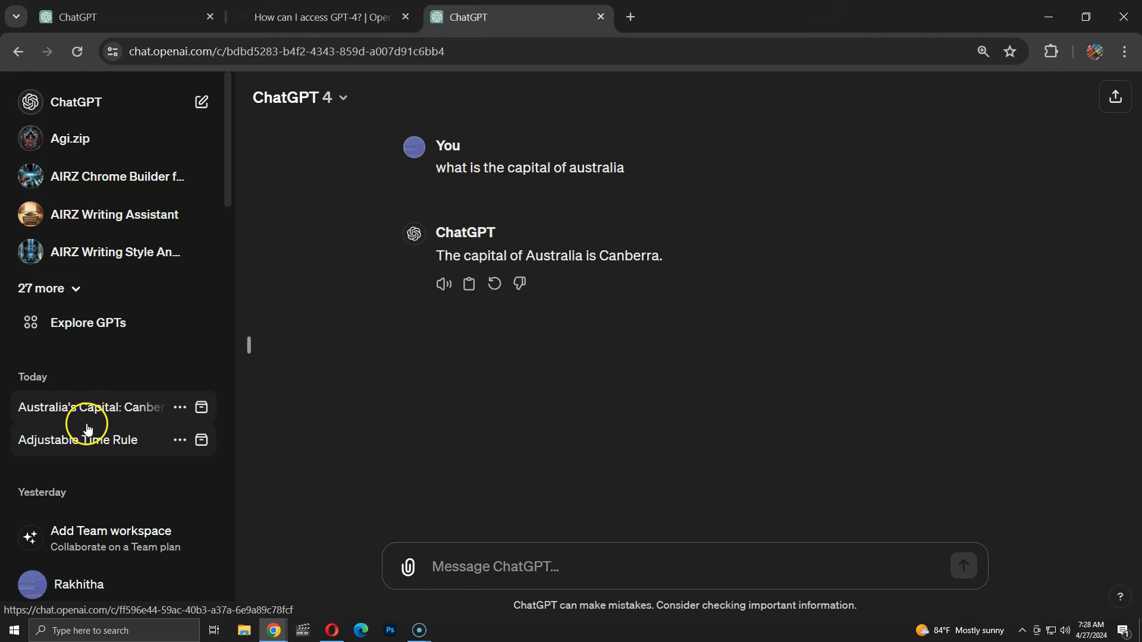
mouse_move(81, 444)
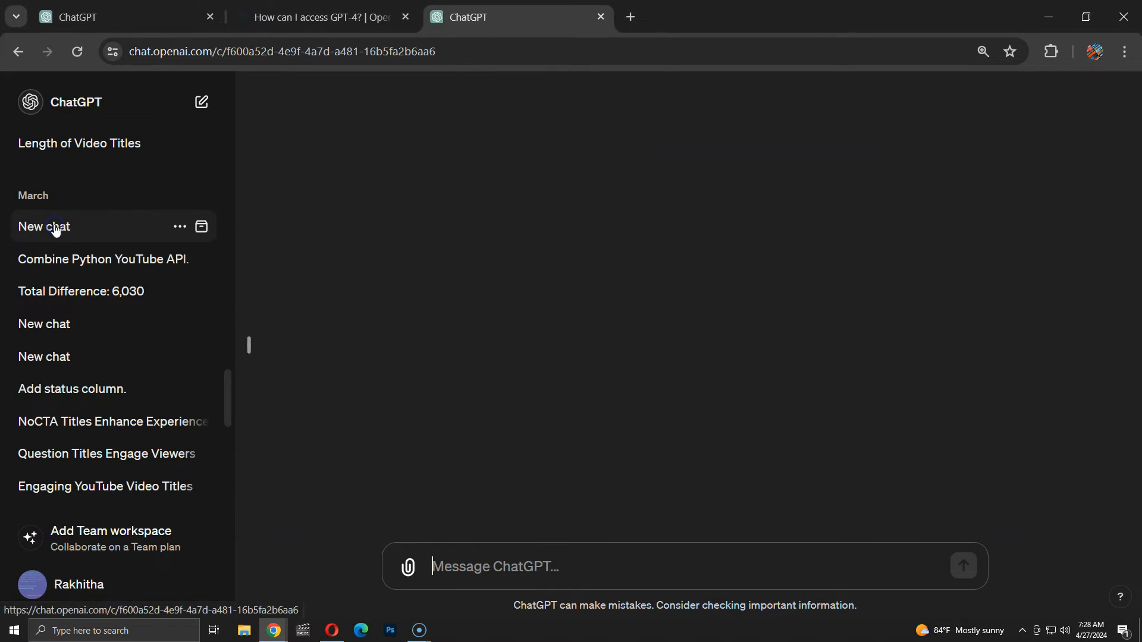
Step: Open an older March chat and delete it from the history via its ... menu
click(44, 357)
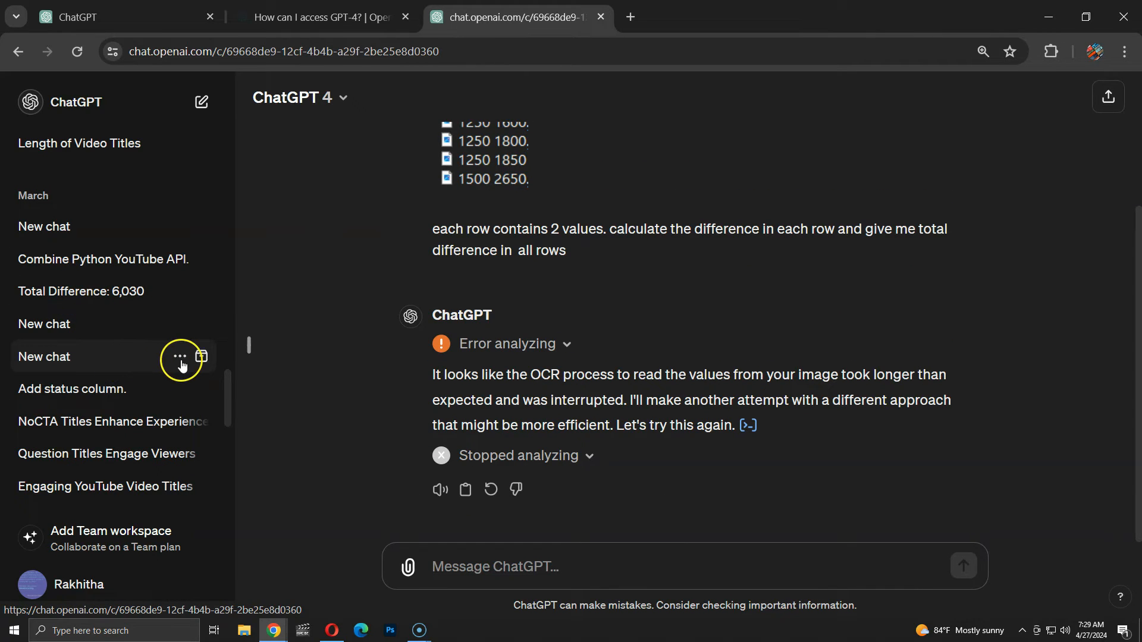
click(179, 357)
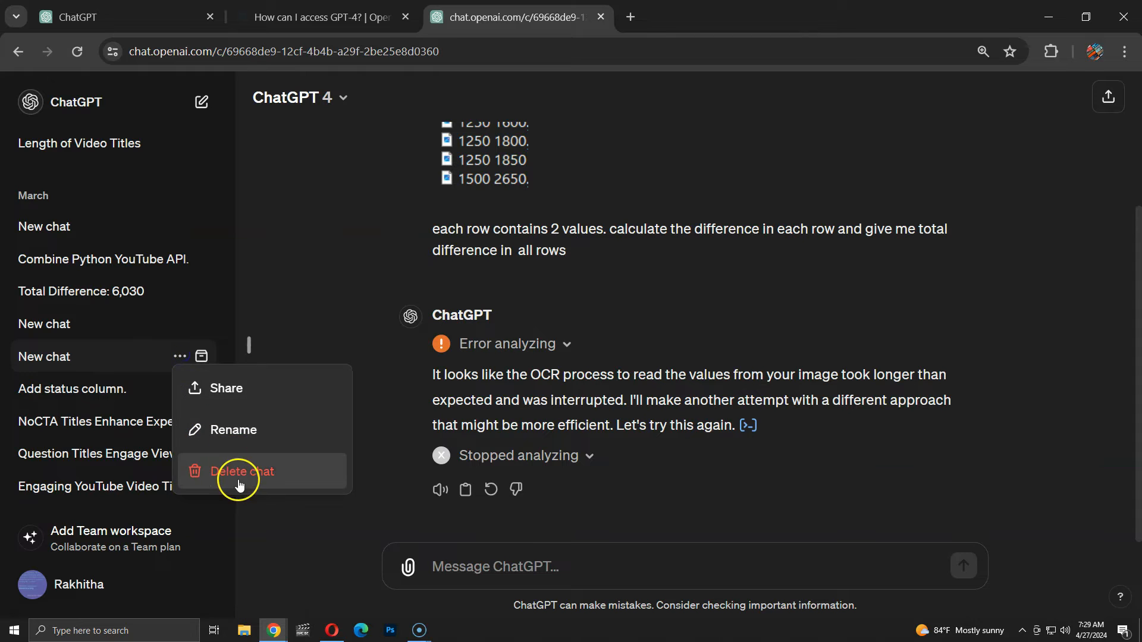
click(243, 471)
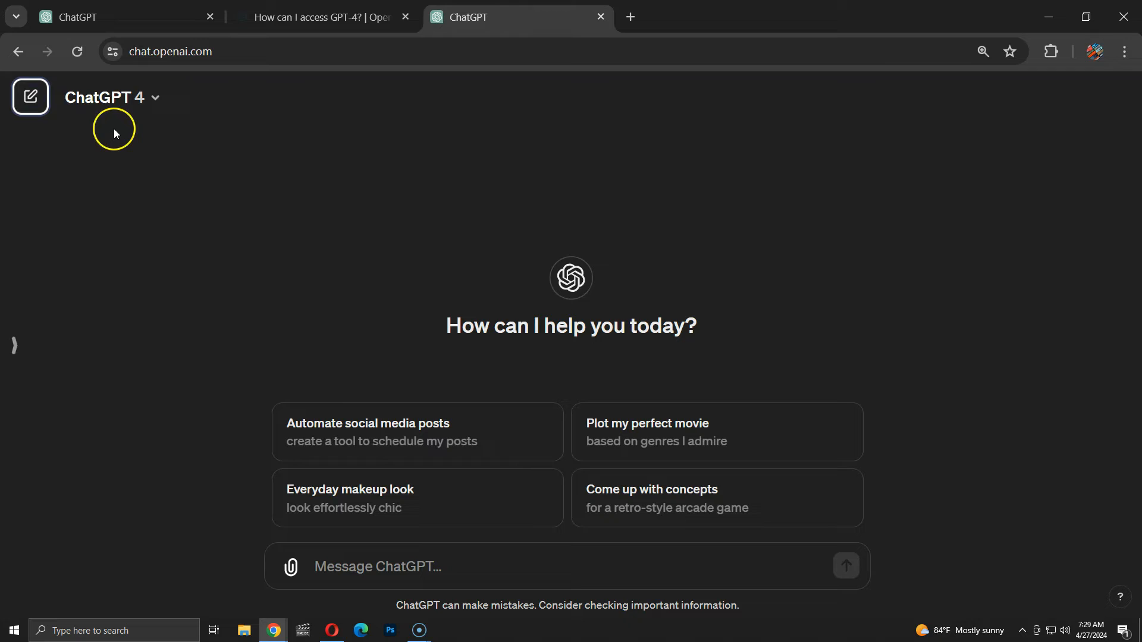
Step: Turn on Temporary chat mode from the model dropdown
click(112, 98)
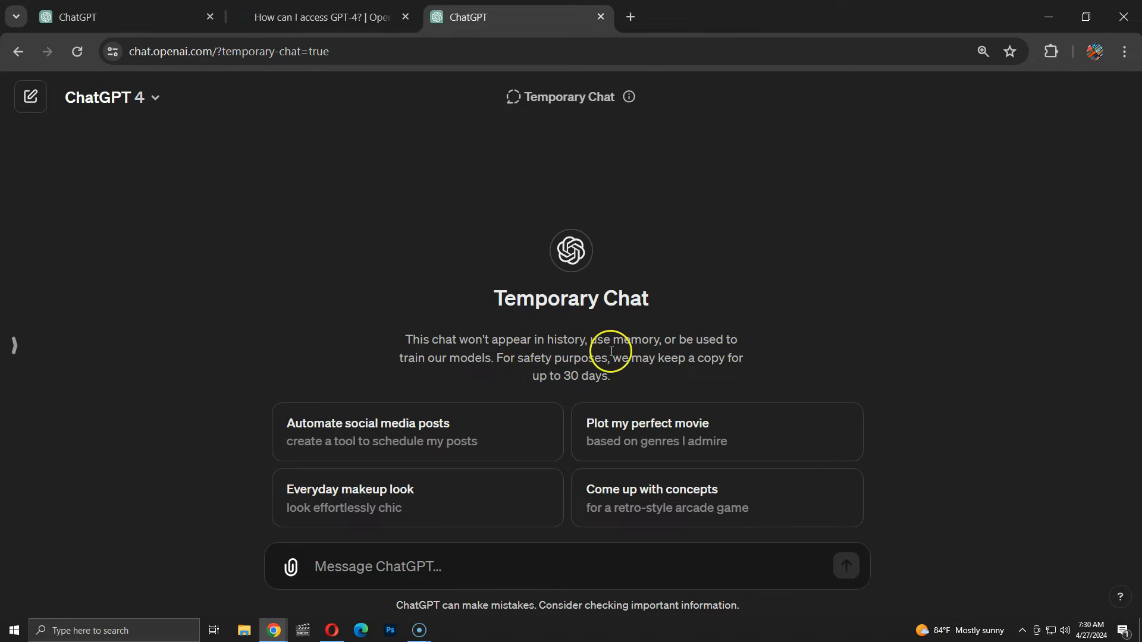
mouse_move(672, 345)
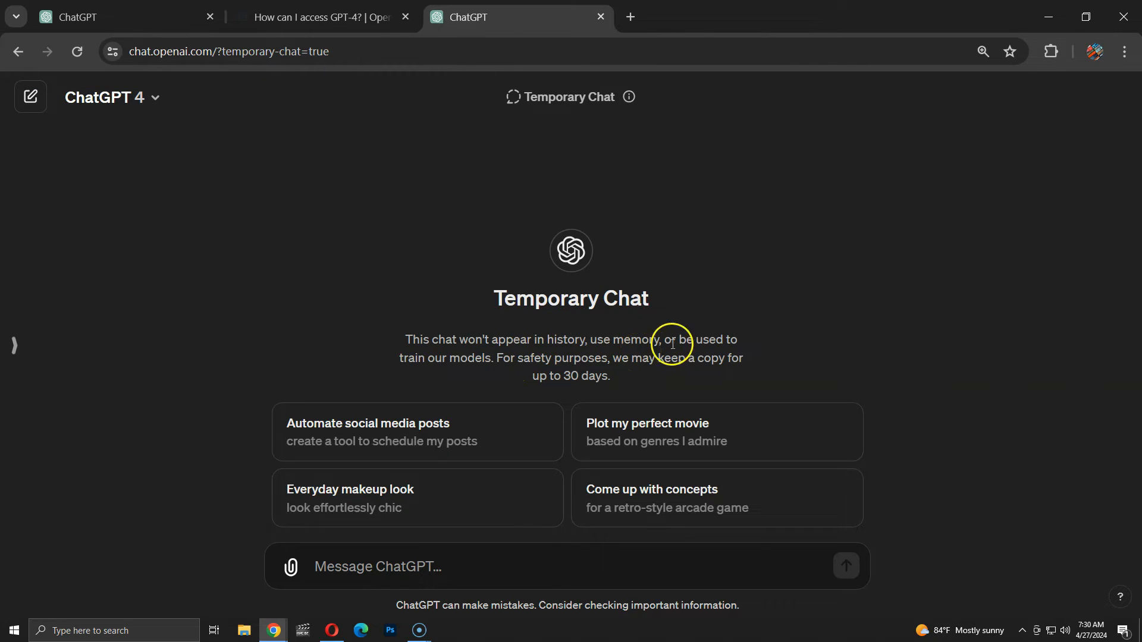
mouse_move(687, 375)
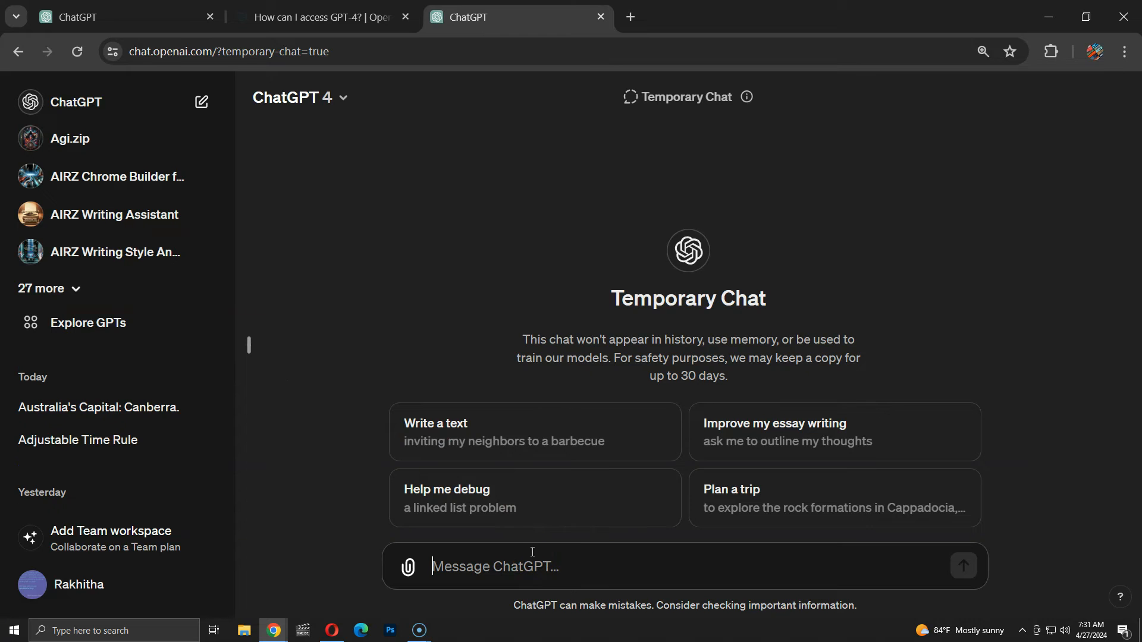
Step: Request the barbecue invitation text via the suggestion card in the temporary chat
click(535, 432)
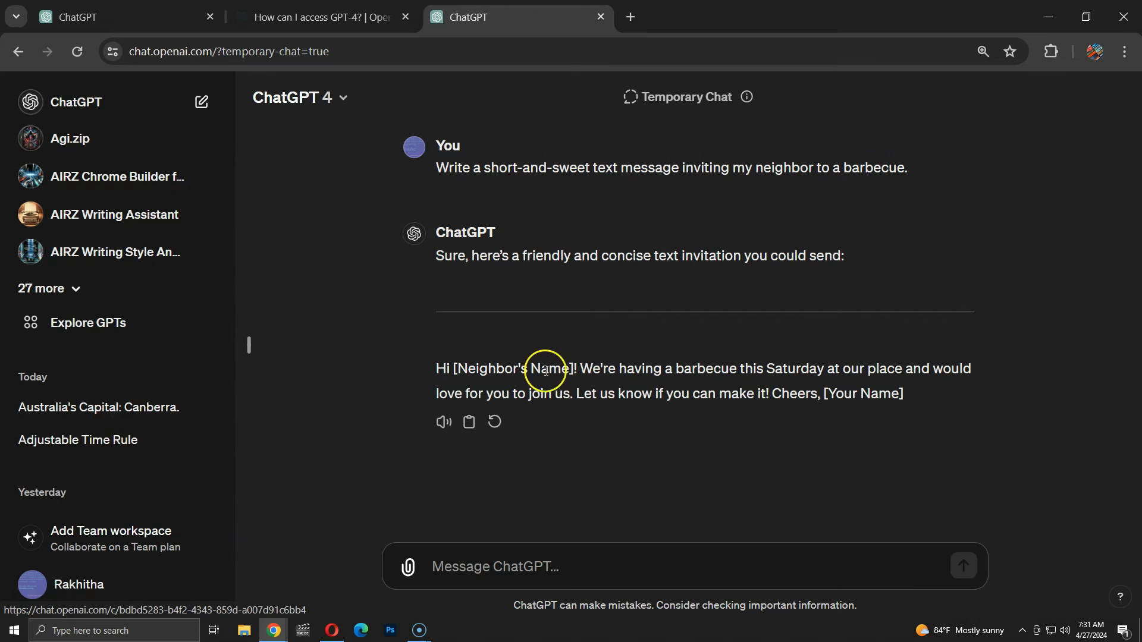
mouse_move(746, 97)
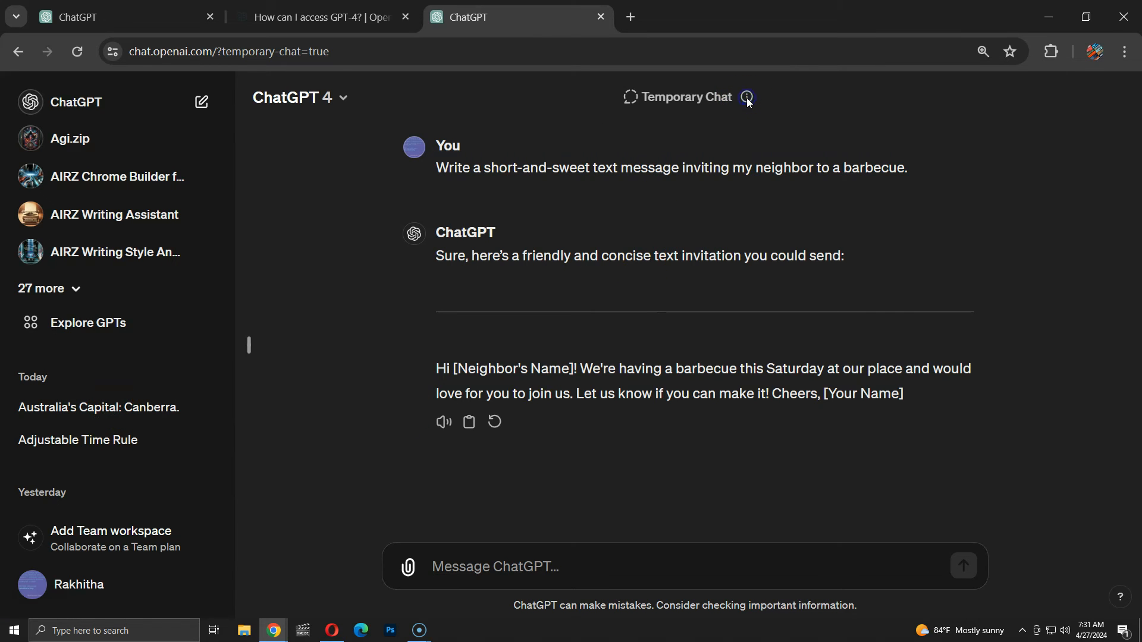
mouse_move(736, 102)
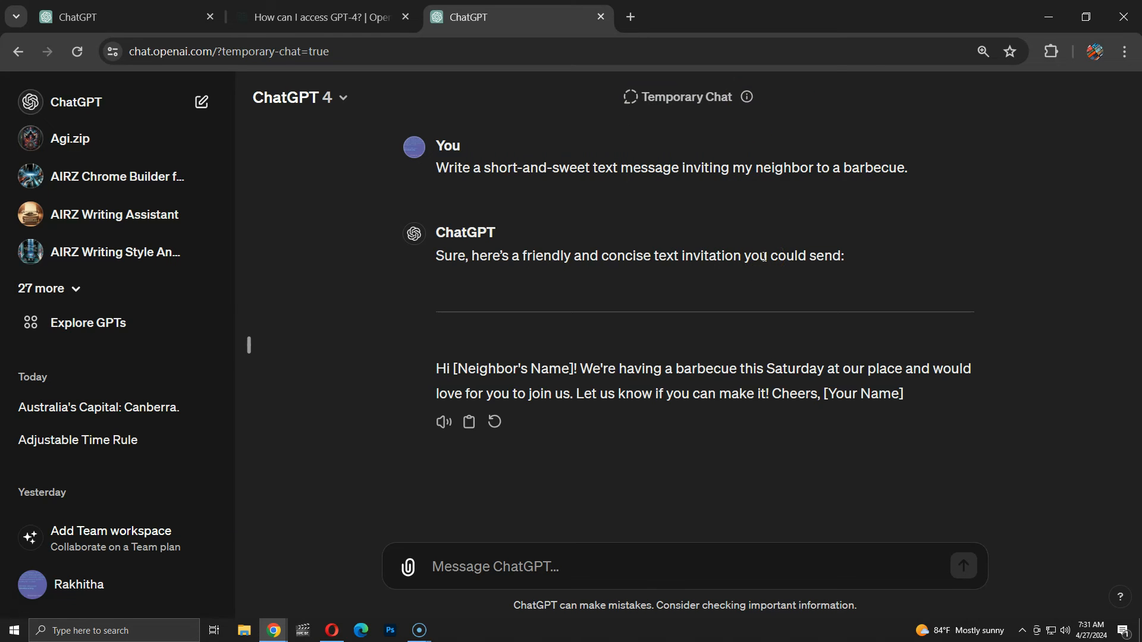
Step: Attempt Share chat on the temporary chat, getting the 'could not create link' error
click(298, 97)
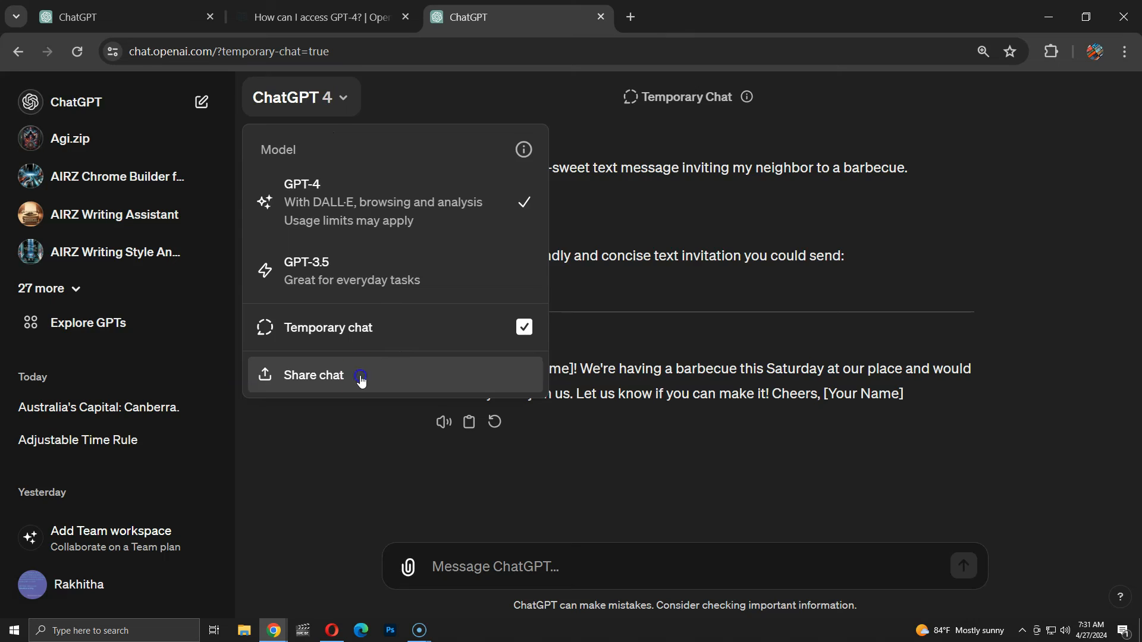
click(314, 374)
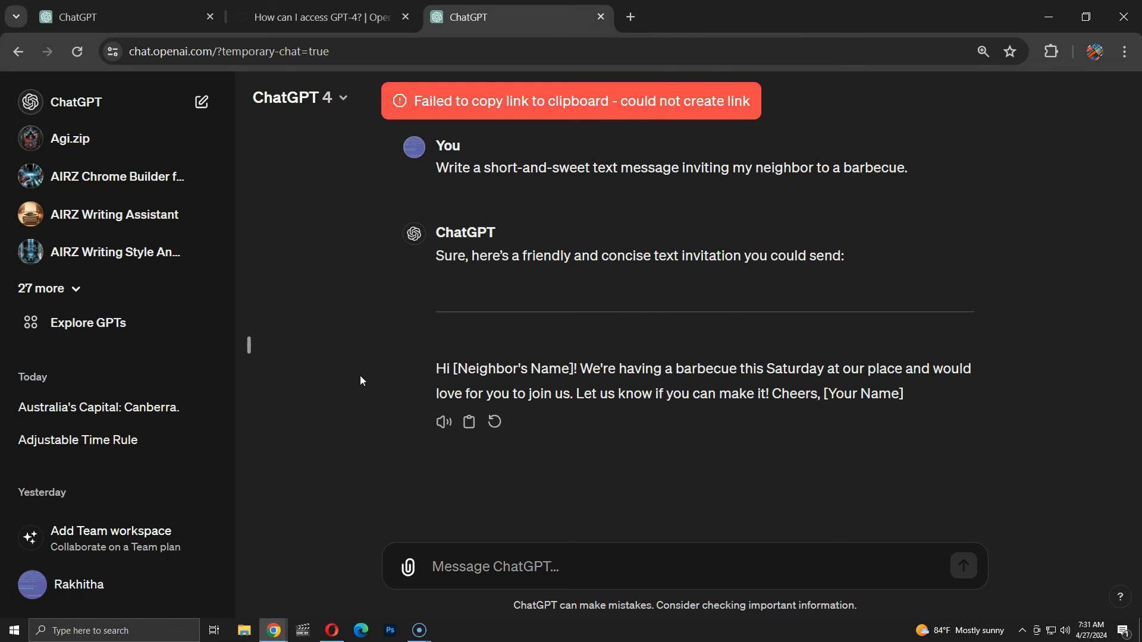
click(301, 97)
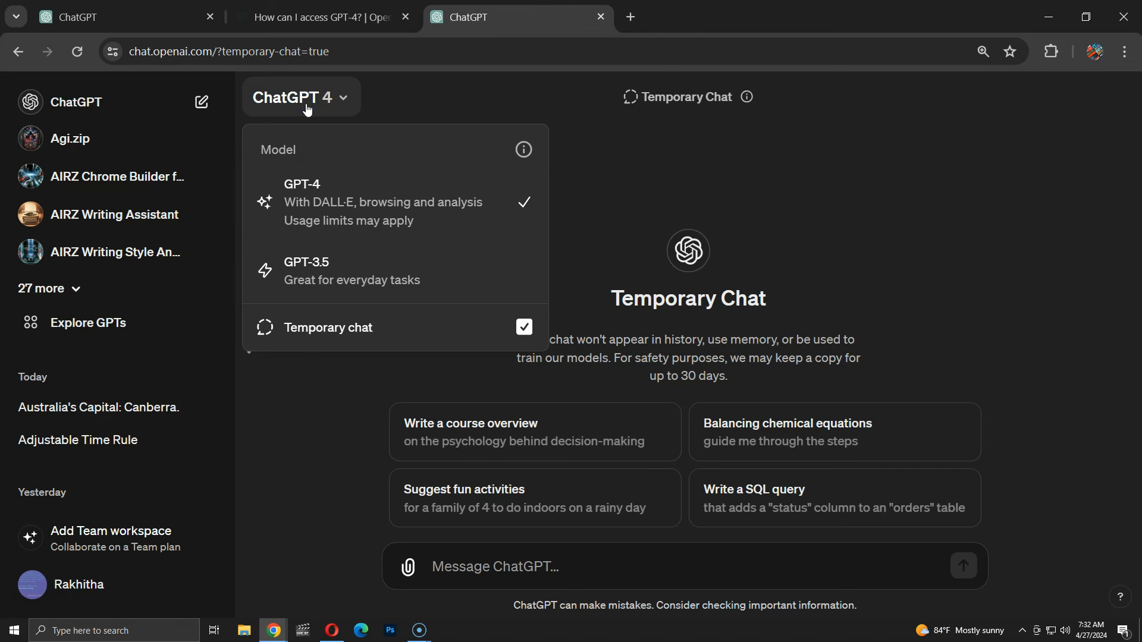
Step: Switch to GPT-3.5, toggle Temporary chat off and back on with GPT-3.5 selected
click(306, 271)
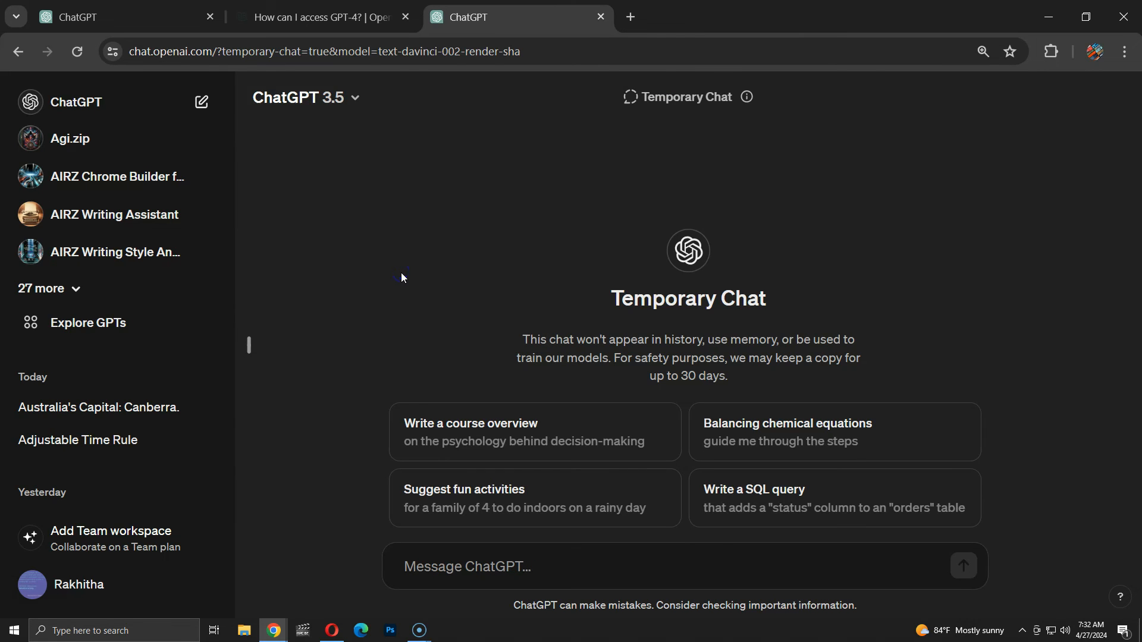
click(314, 97)
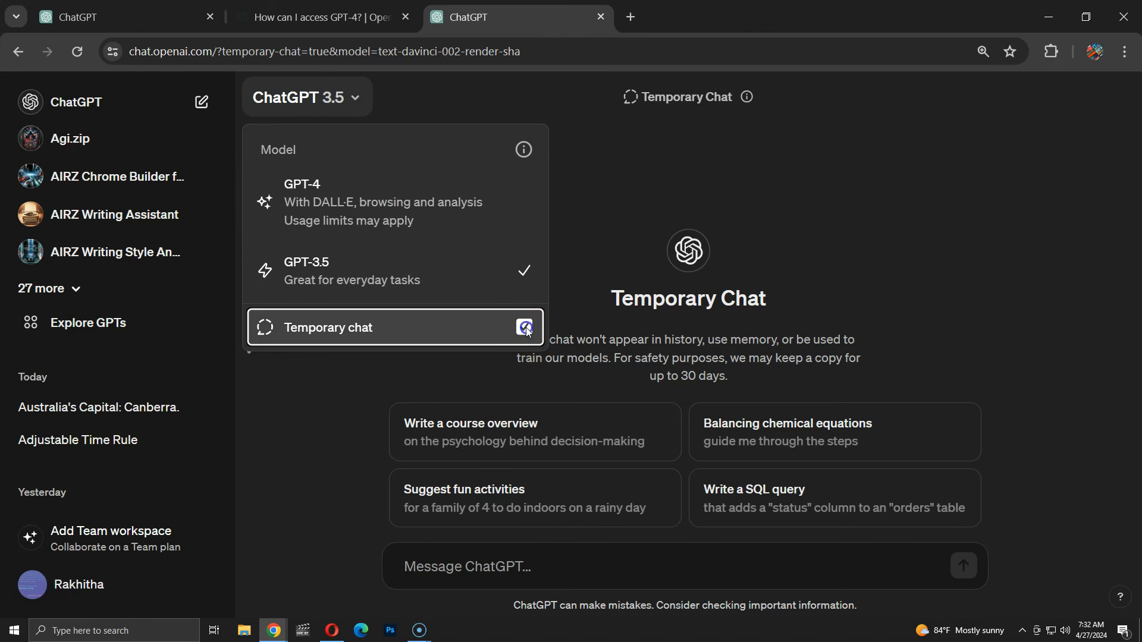
click(523, 327)
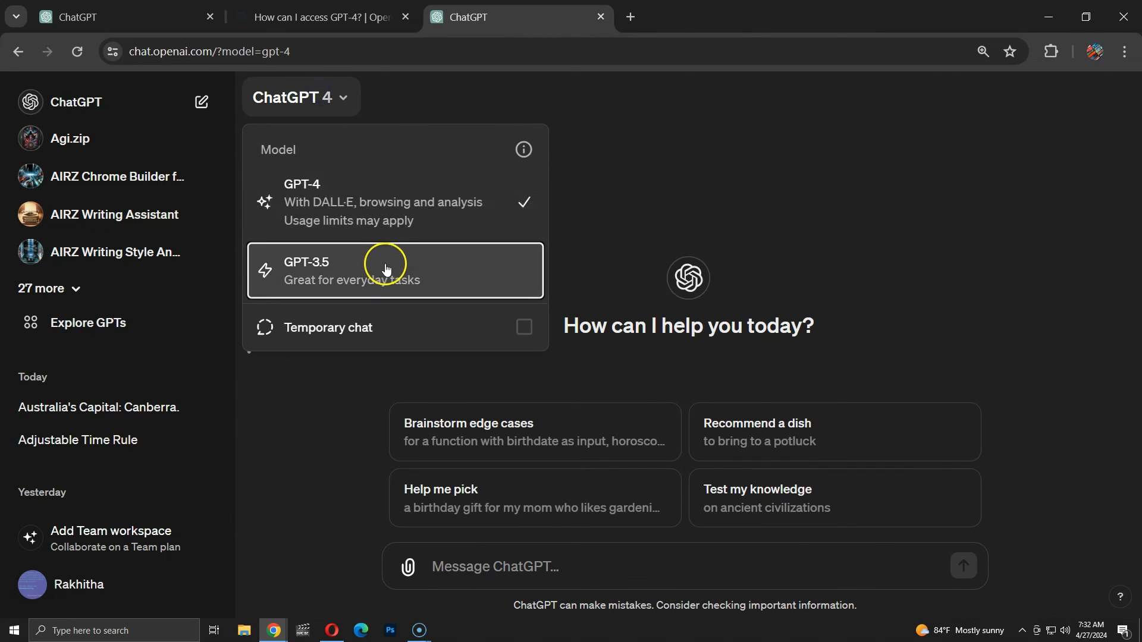
click(385, 270)
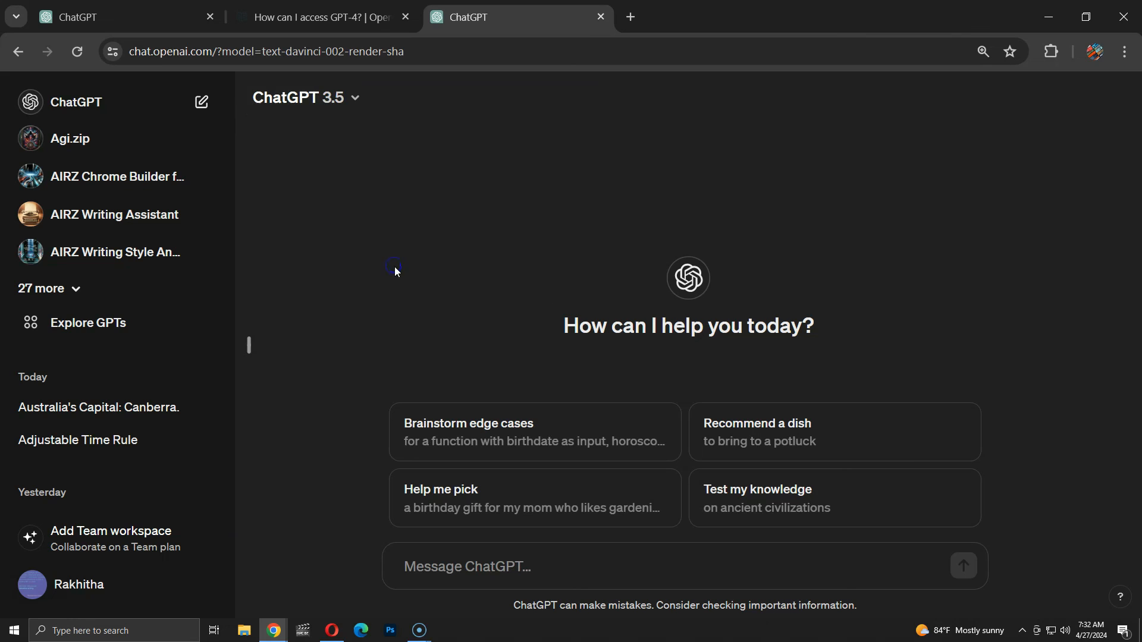
click(305, 97)
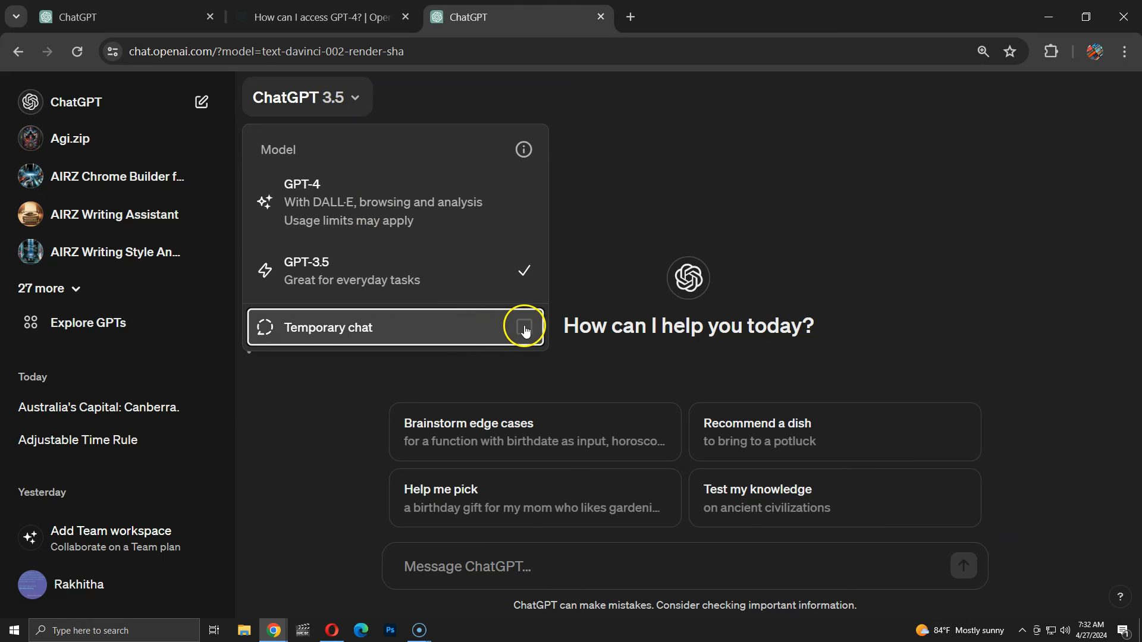
click(524, 328)
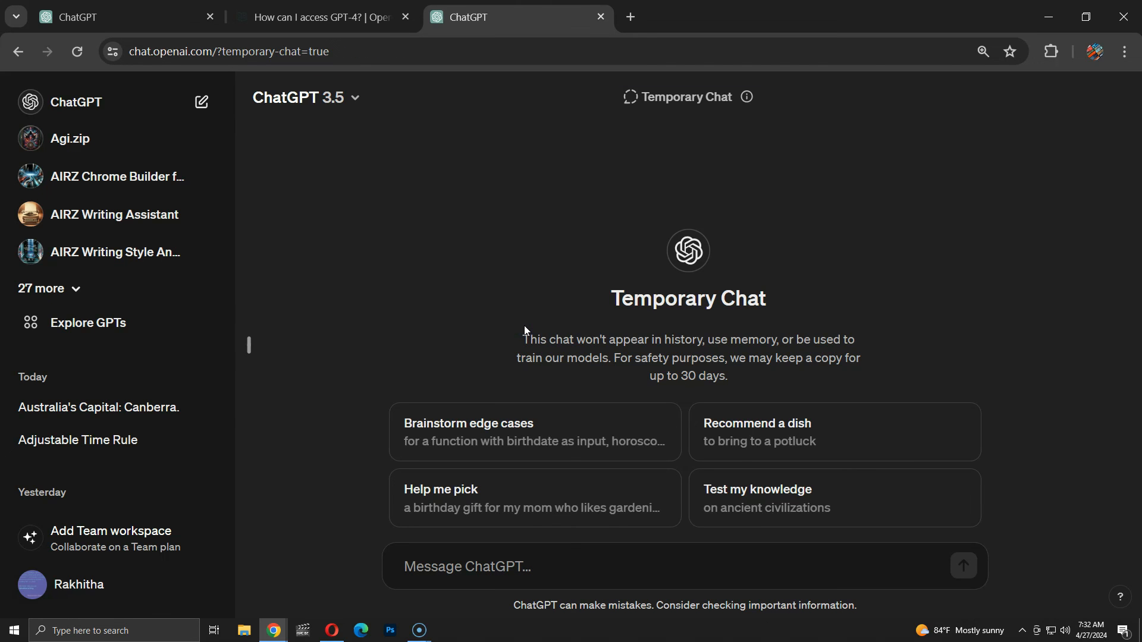